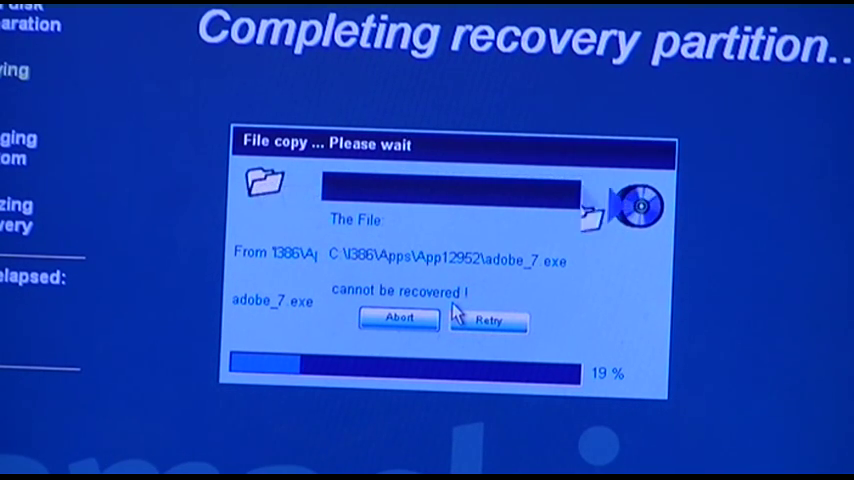
# - Retry the failed copy of adobe_7.exe so recovery copying resumes at 19%
pyautogui.click(488, 320)
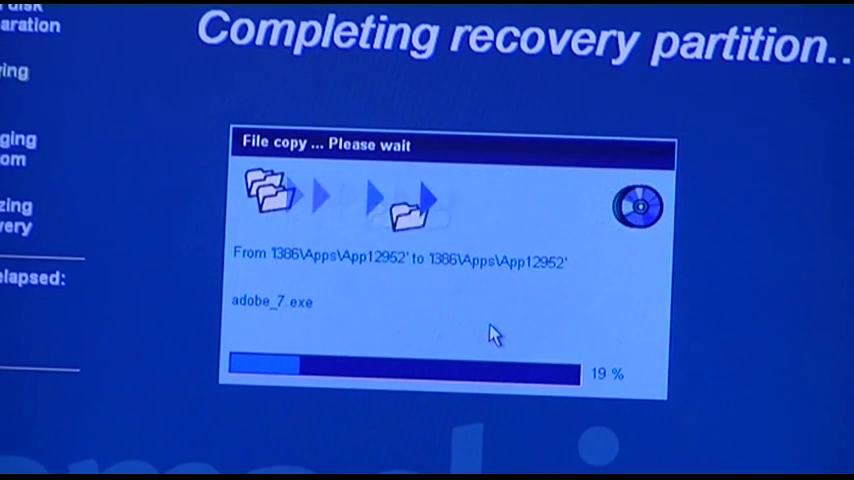